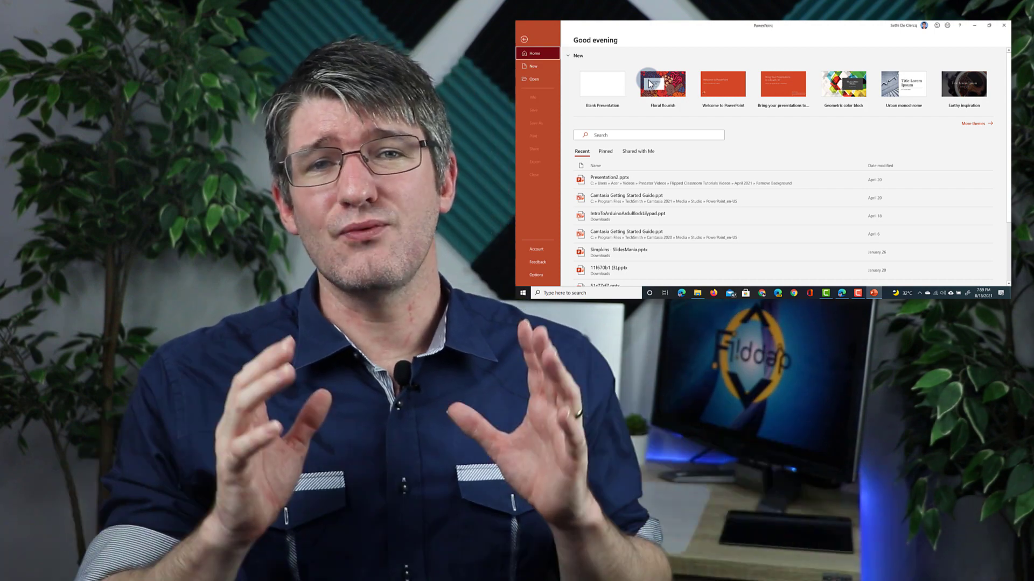
- Create a new presentation from the Floral flourish theme via its preview window
click(989, 24)
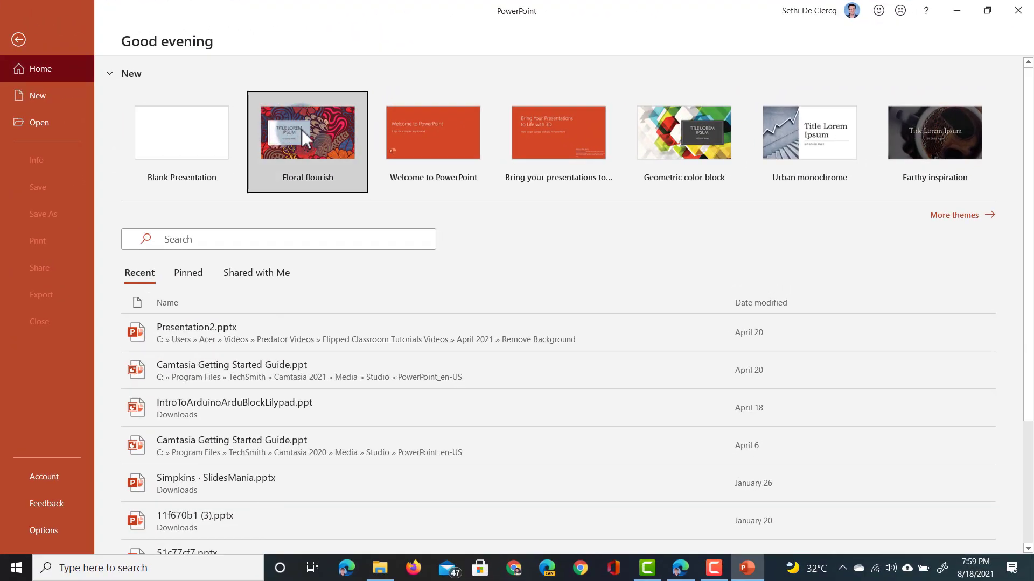
click(307, 132)
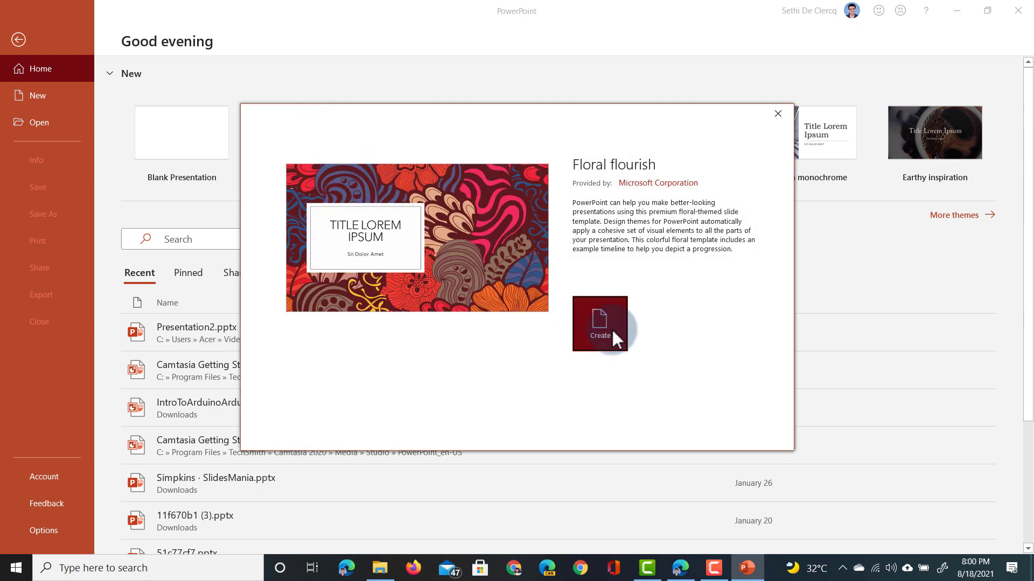
click(599, 322)
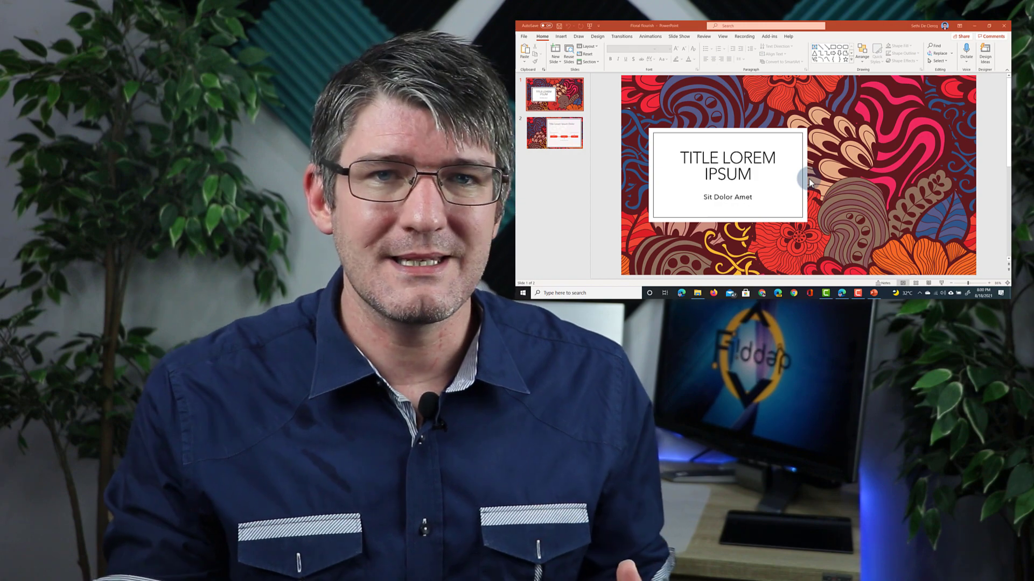
- In Subtitle Settings, set Spoken Language to Dutch (Netherlands) and Subtitle Language to English
click(990, 26)
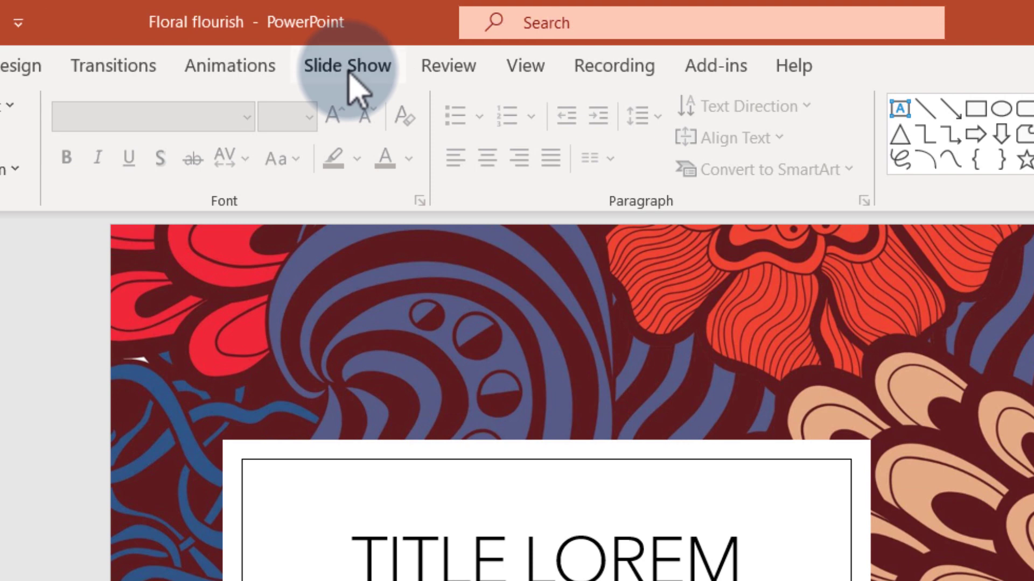
click(347, 65)
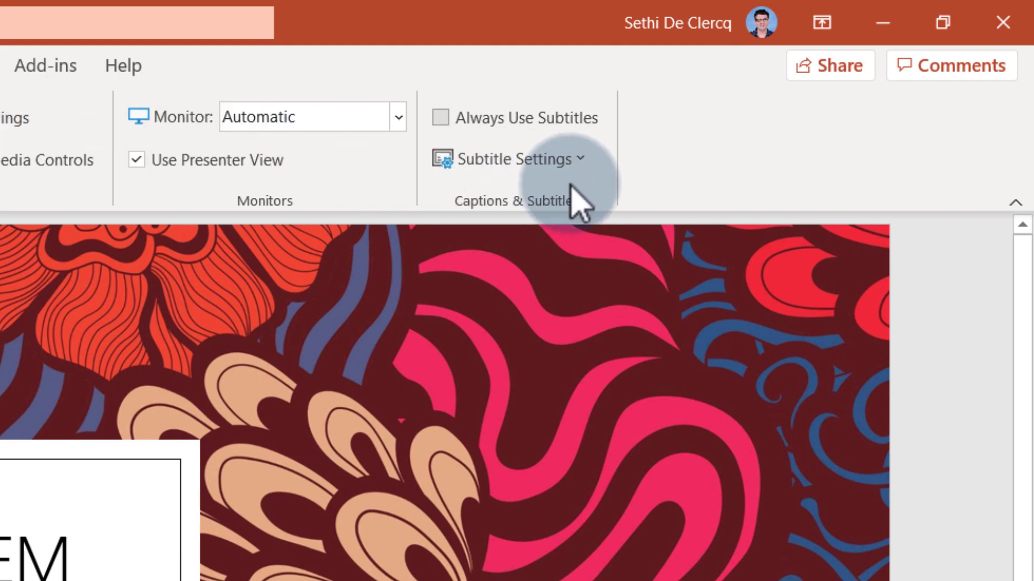
mouse_move(472, 138)
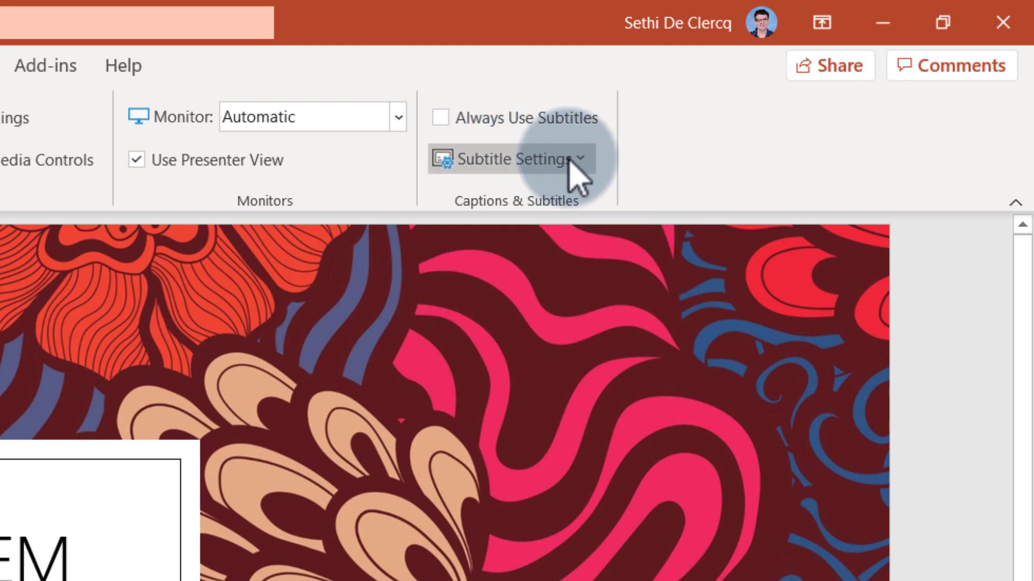
click(517, 159)
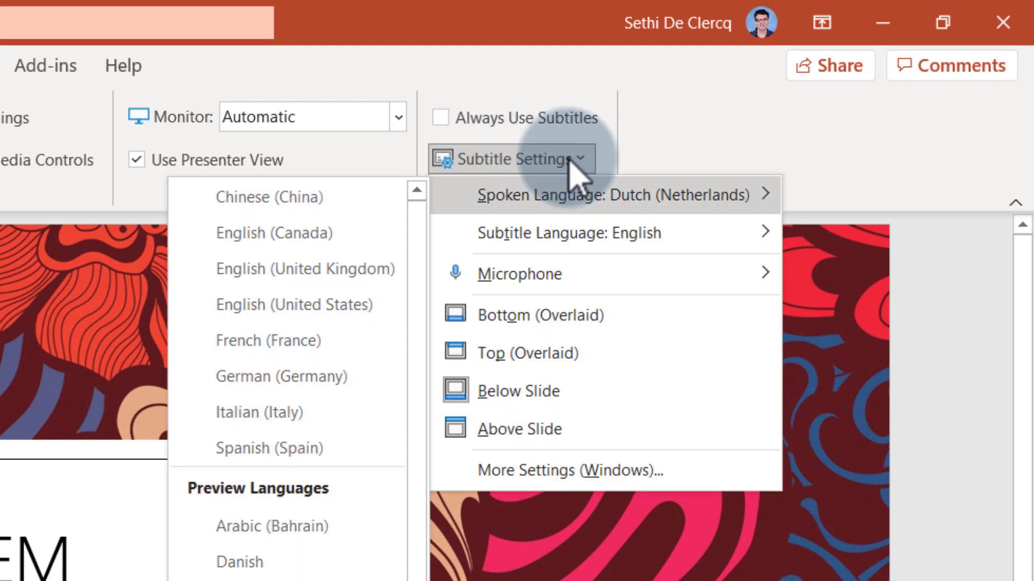
click(568, 233)
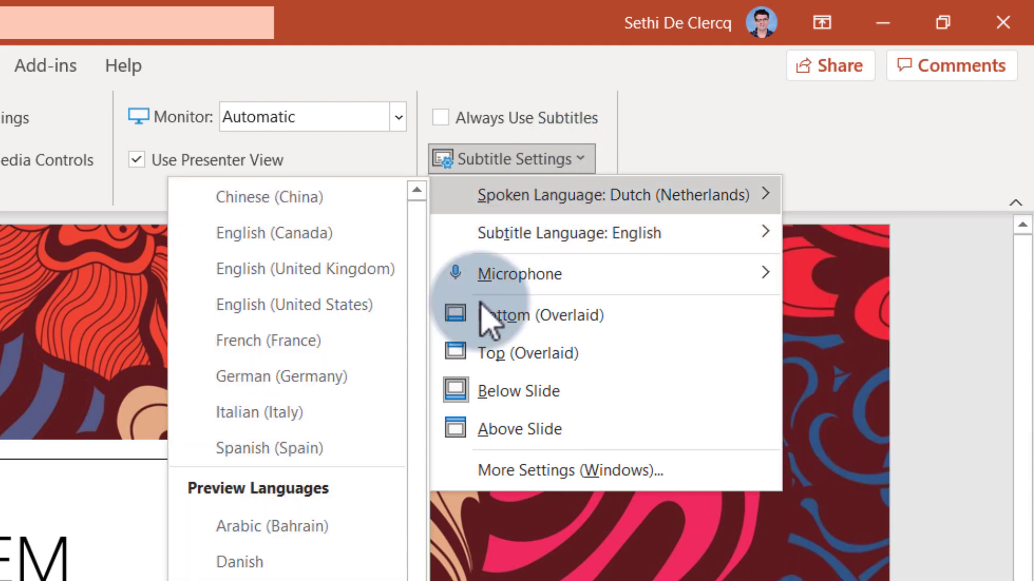
click(509, 158)
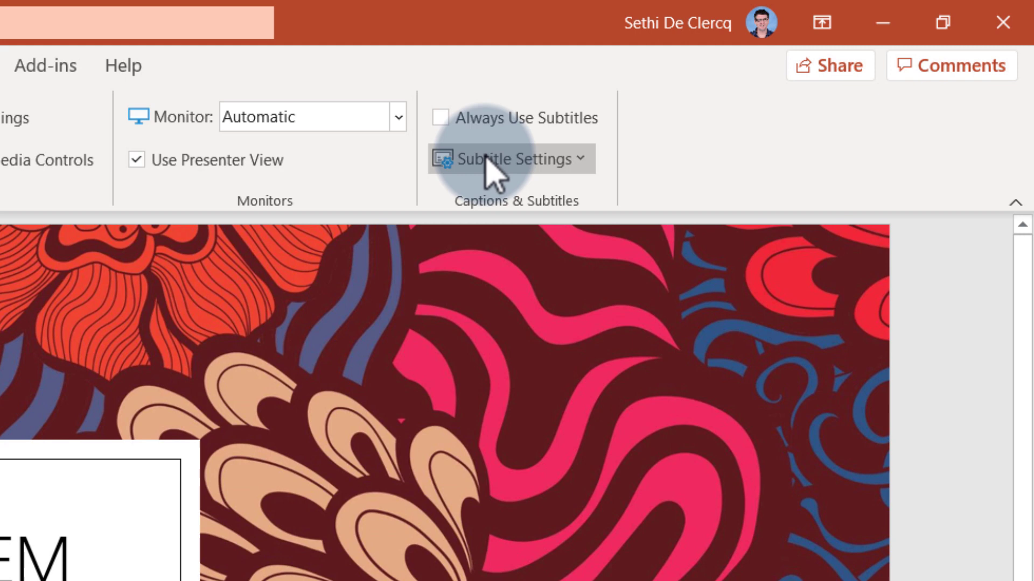
- Reopen Subtitle Settings to review subtitle languages and enable Always Use Subtitles
click(509, 160)
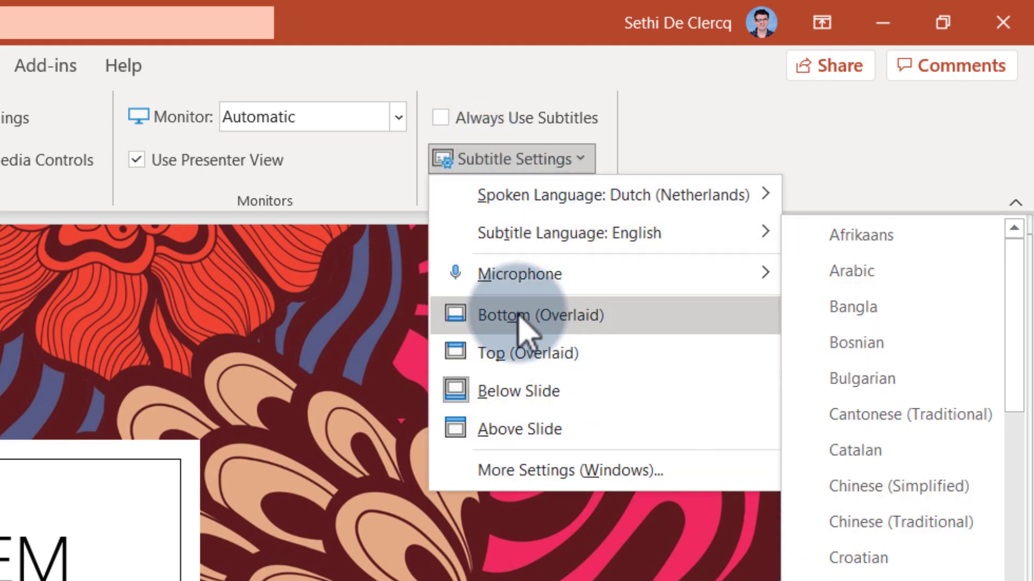
mouse_move(540, 315)
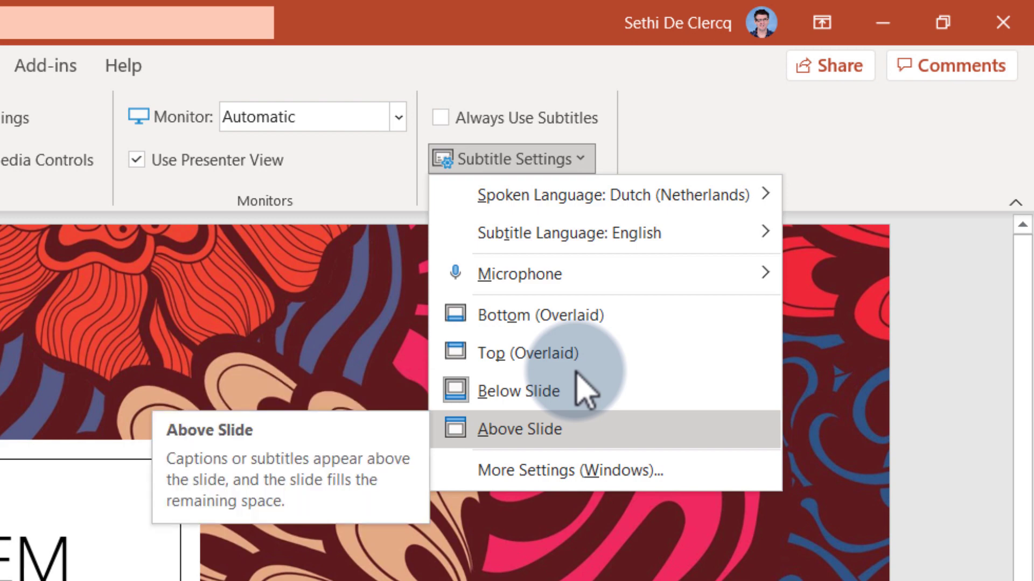
mouse_move(587, 313)
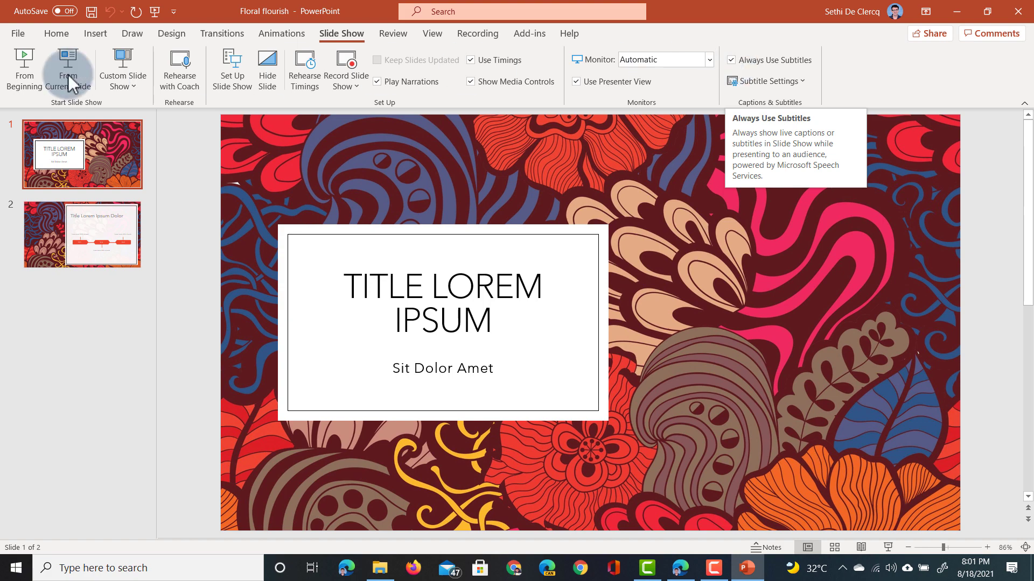
mouse_move(24, 67)
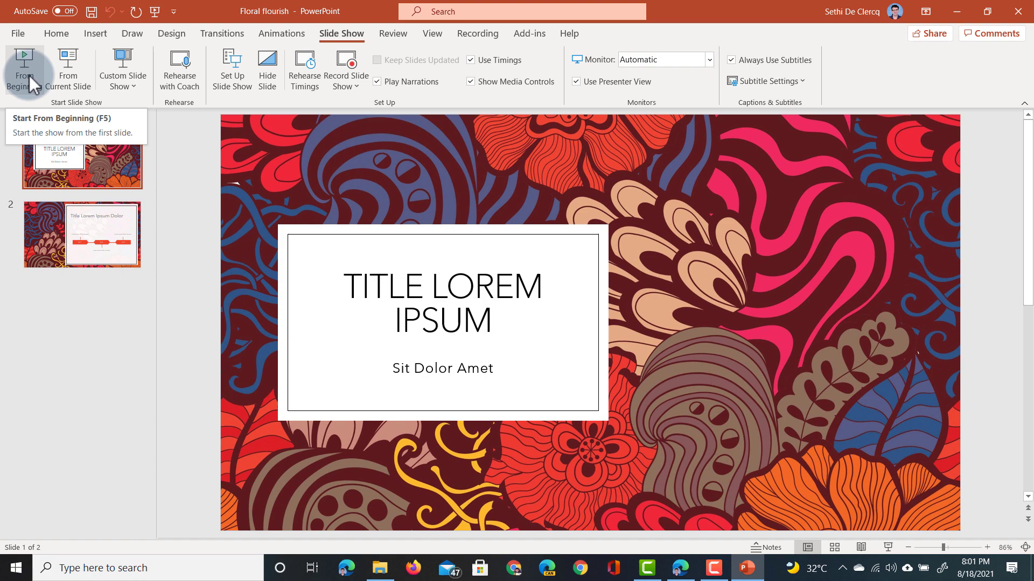
- Run the slide show From Beginning with live English subtitles and advance to slide 2
click(24, 69)
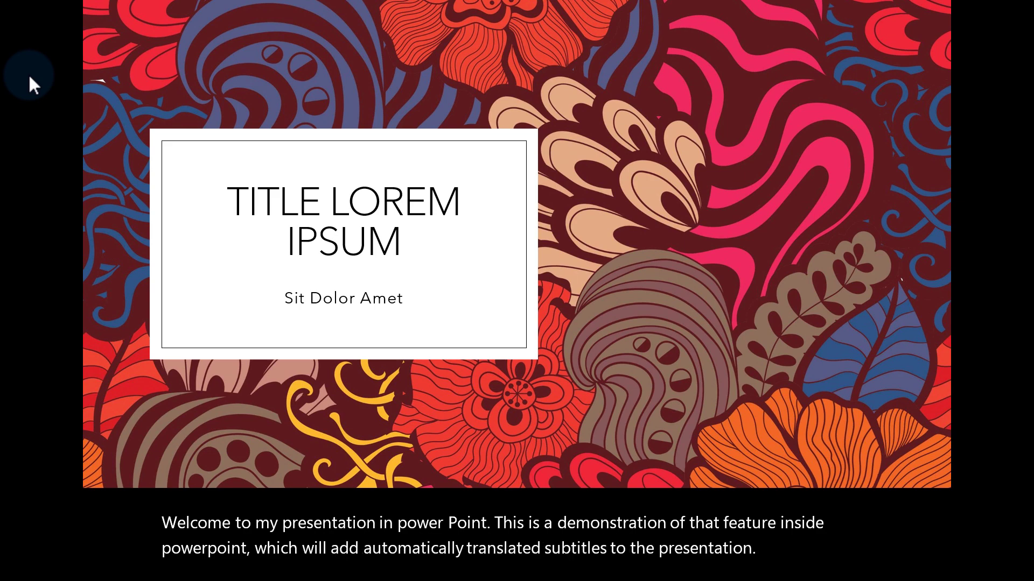
key(Right)
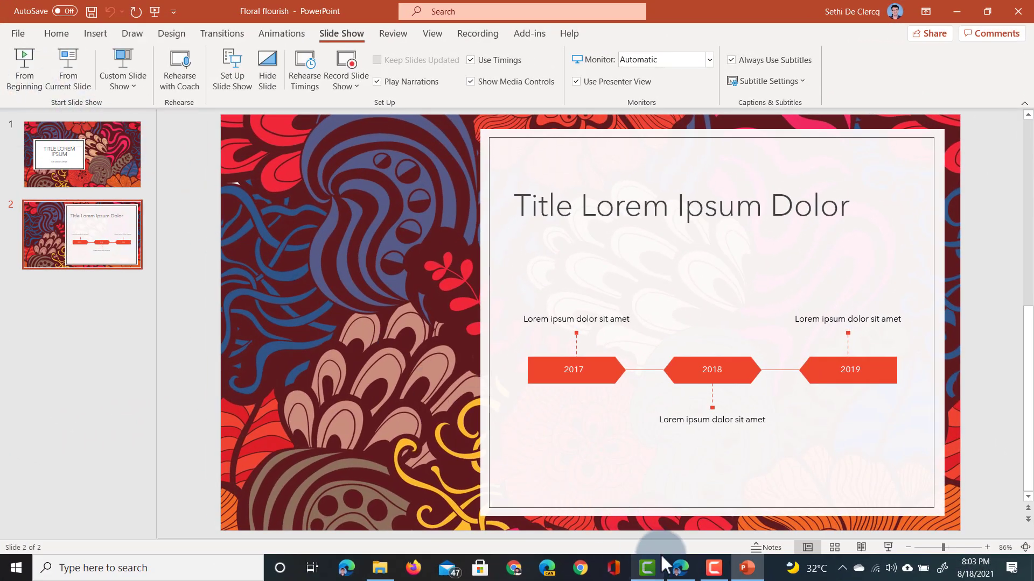
- Switch to the Edge window showing the Demo Presentation in PowerPoint Online
click(680, 567)
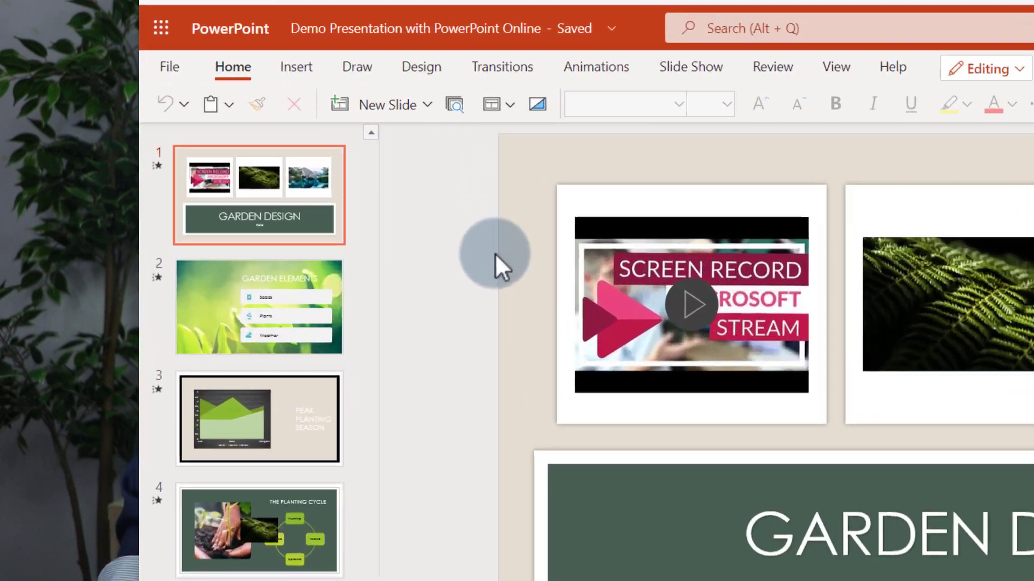
- From the Slide Show tab in PowerPoint Online, present the Demo Presentation From Beginning
click(689, 66)
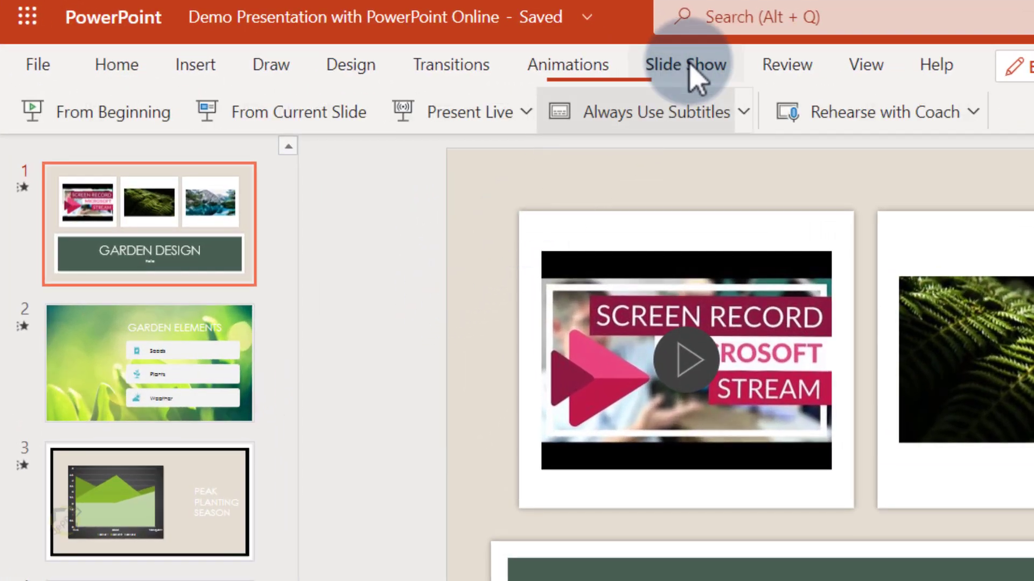
click(686, 65)
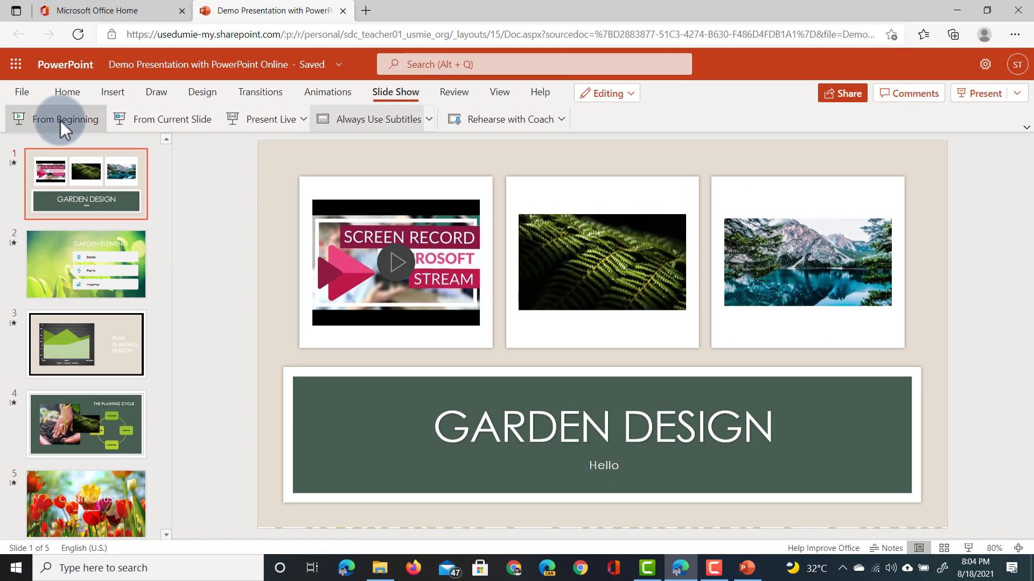
click(66, 119)
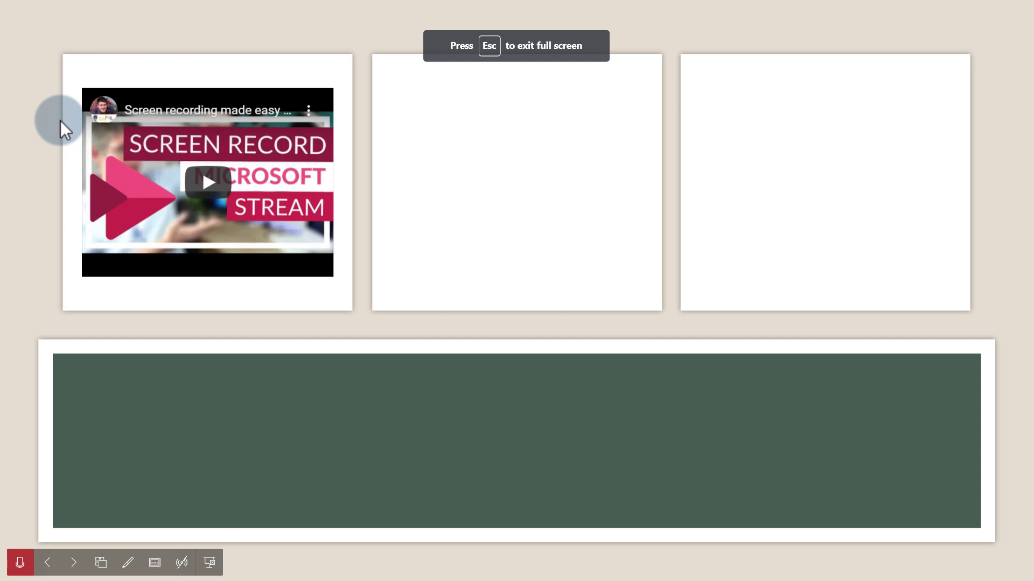